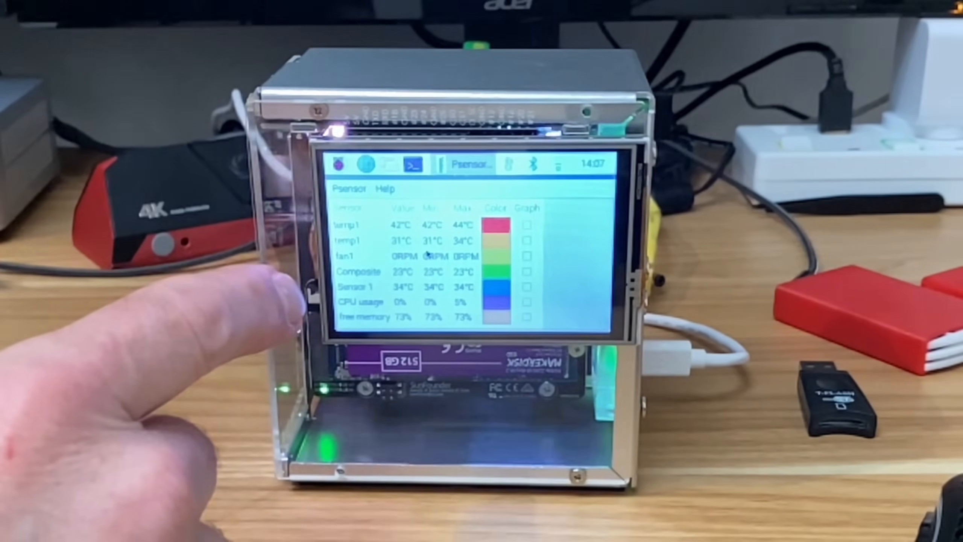
# Bring up the lcdwiki.com MHS-3.5inch RPi Display page in Chromium.
pyautogui.click(337, 165)
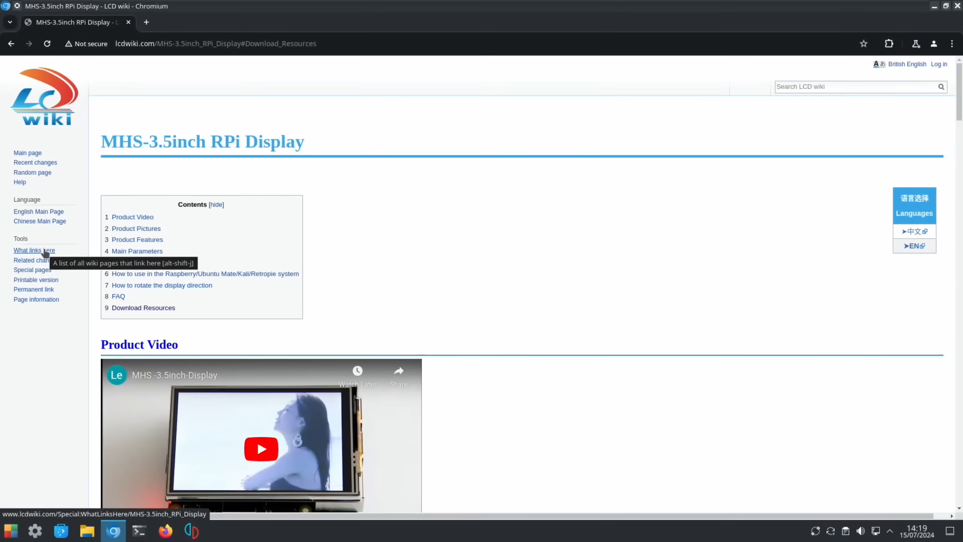
pyautogui.moveTo(173, 246)
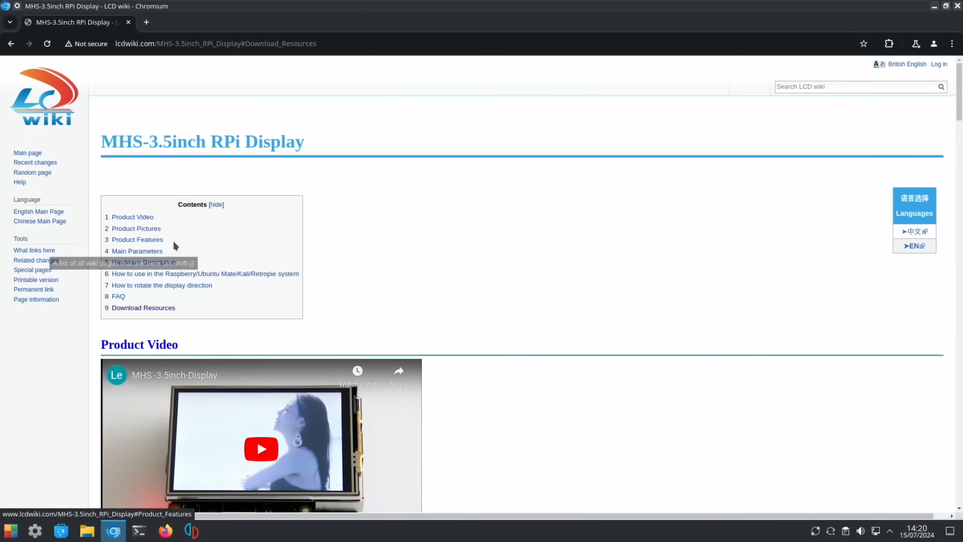
pyautogui.moveTo(216, 193)
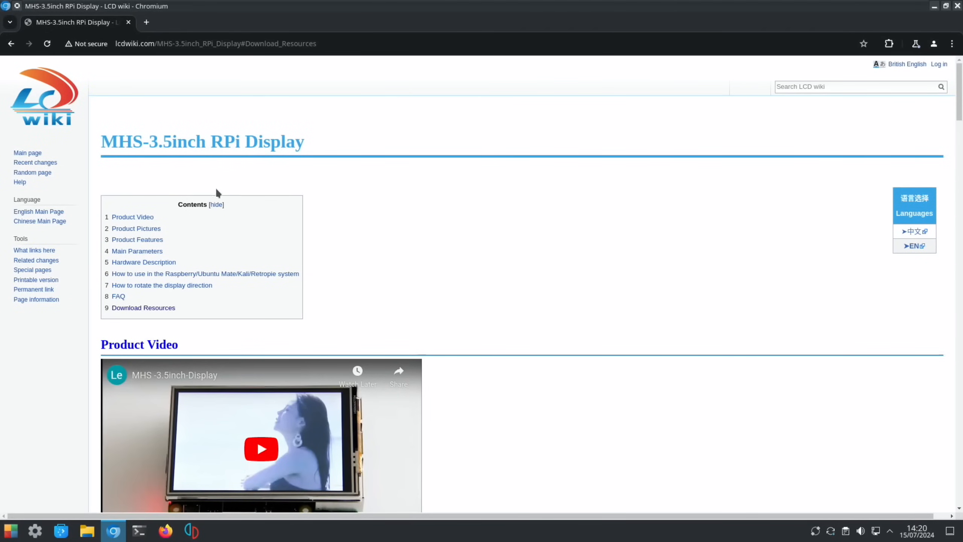
# Scroll past features, parameters and pin definitions to the Raspberry/Ubuntu Mate/Kali/Retropie usage heading.
pyautogui.scroll(-3)
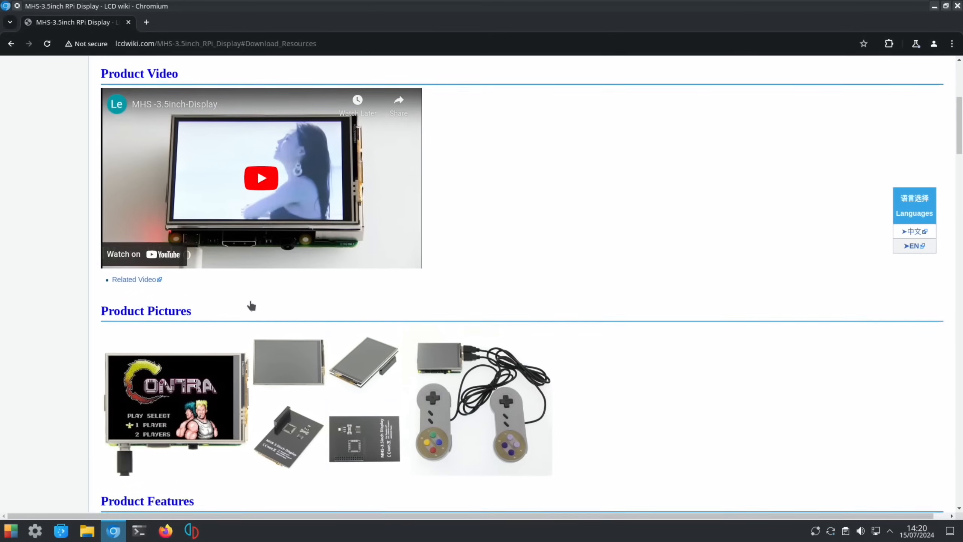
pyautogui.scroll(-3)
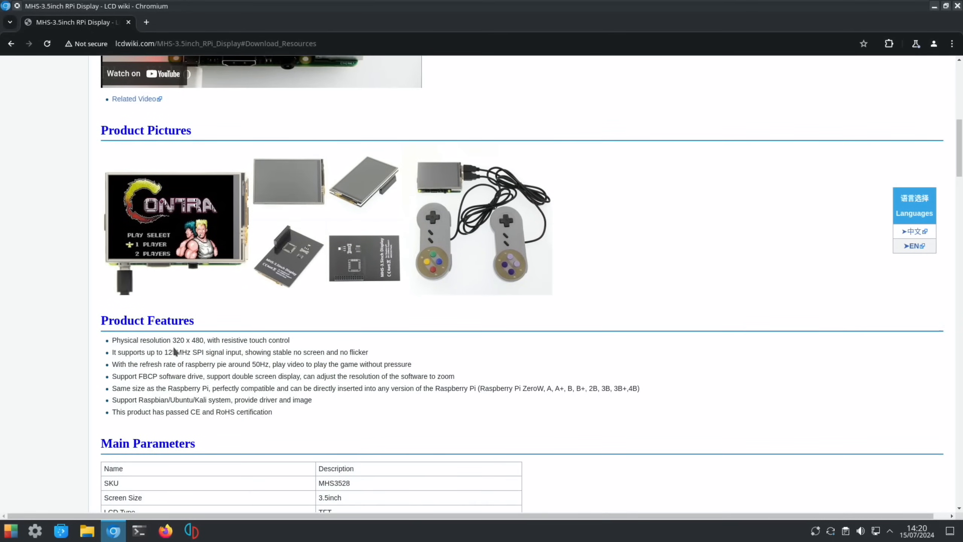
pyautogui.moveTo(247, 339)
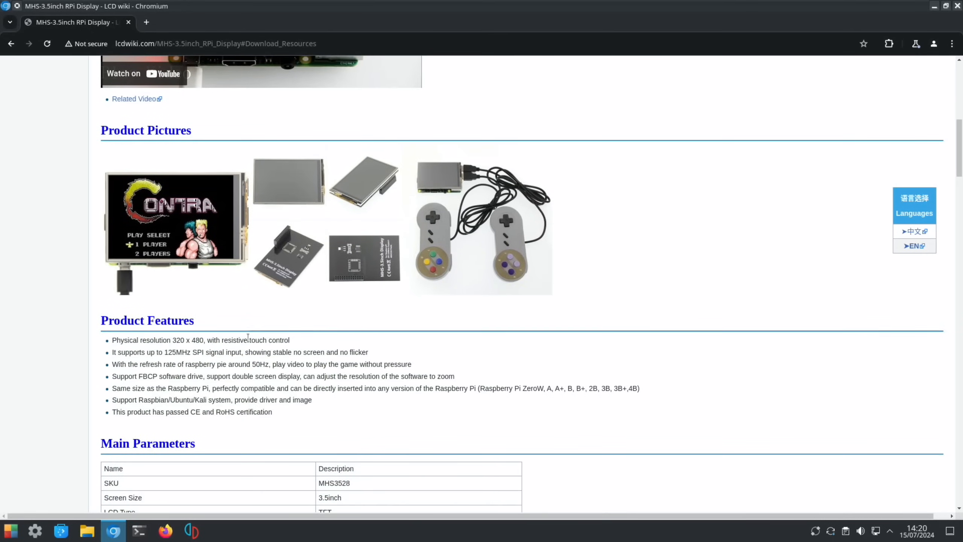
pyautogui.scroll(-3)
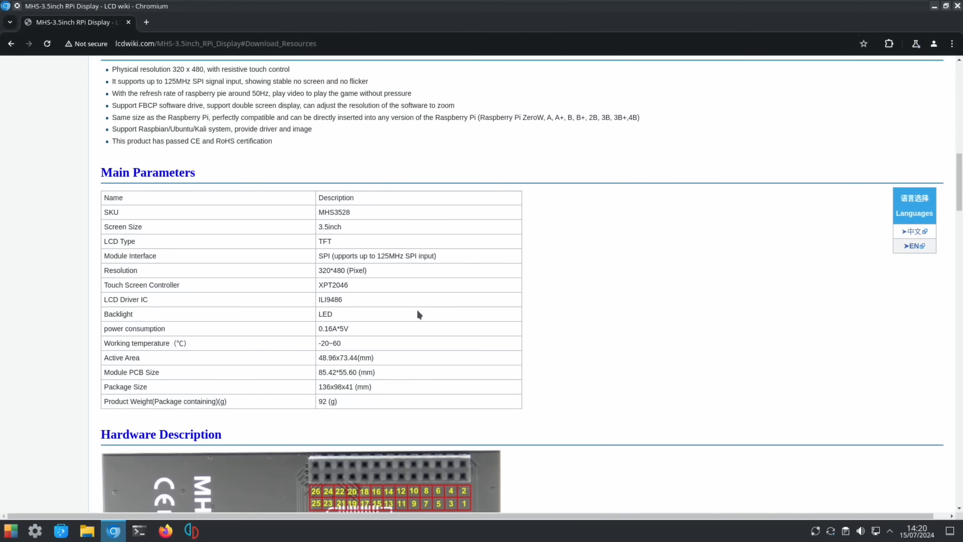
pyautogui.scroll(-3)
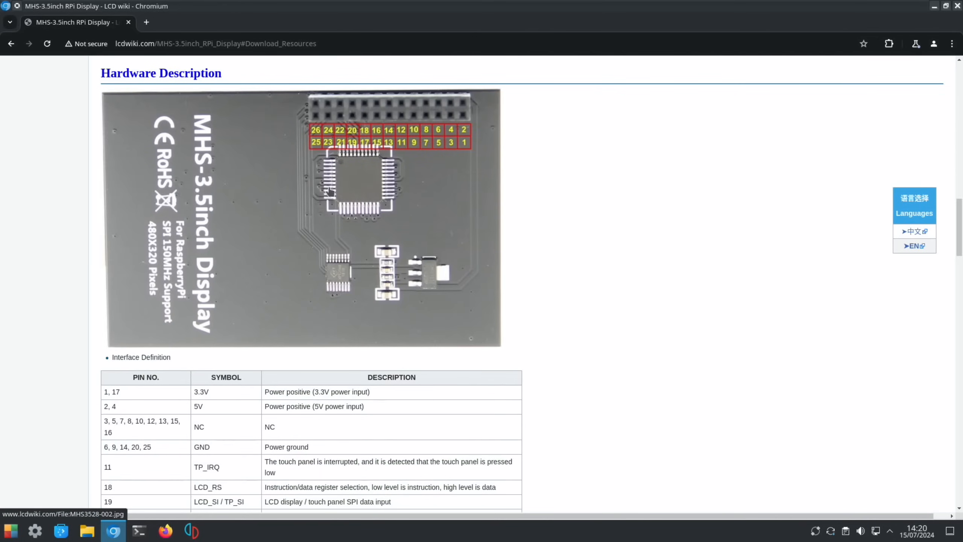
pyautogui.scroll(-3)
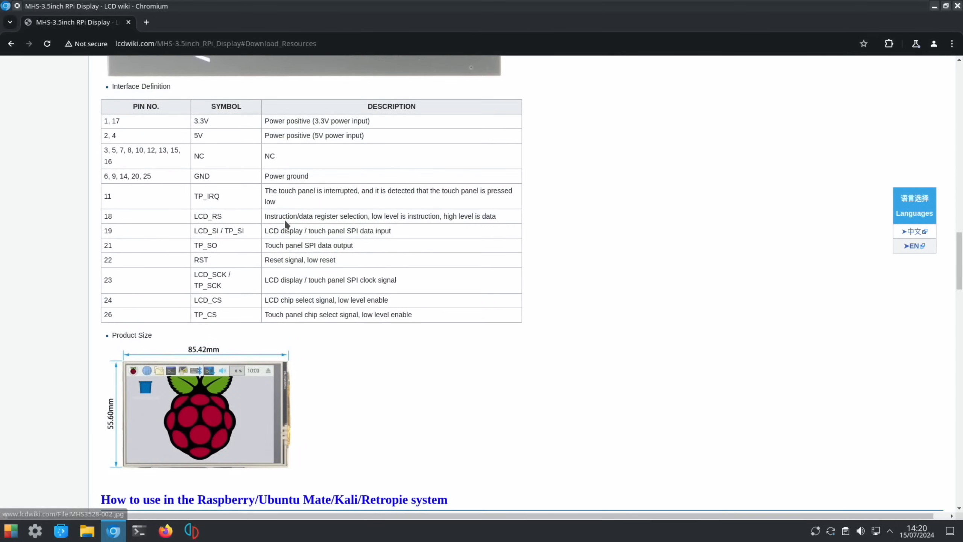
pyautogui.scroll(-3)
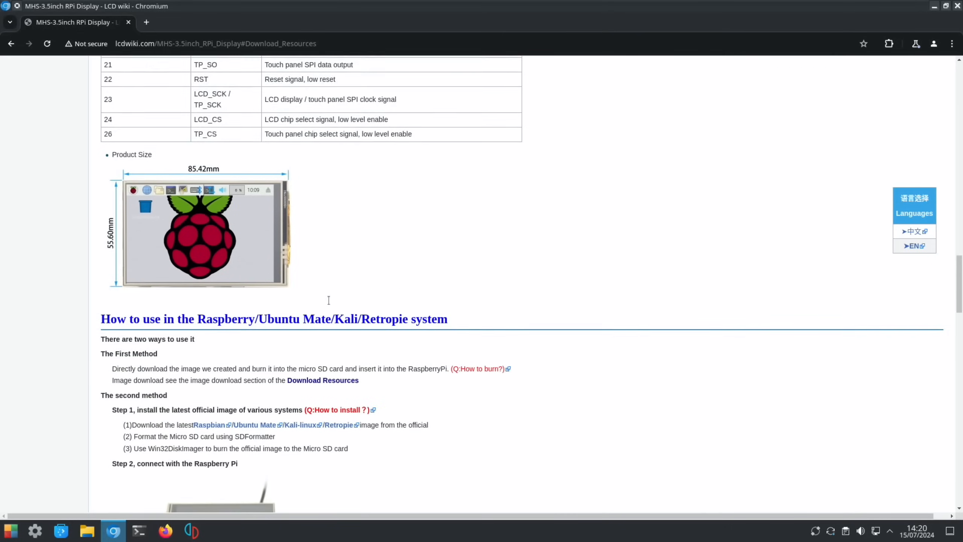
pyautogui.scroll(-3)
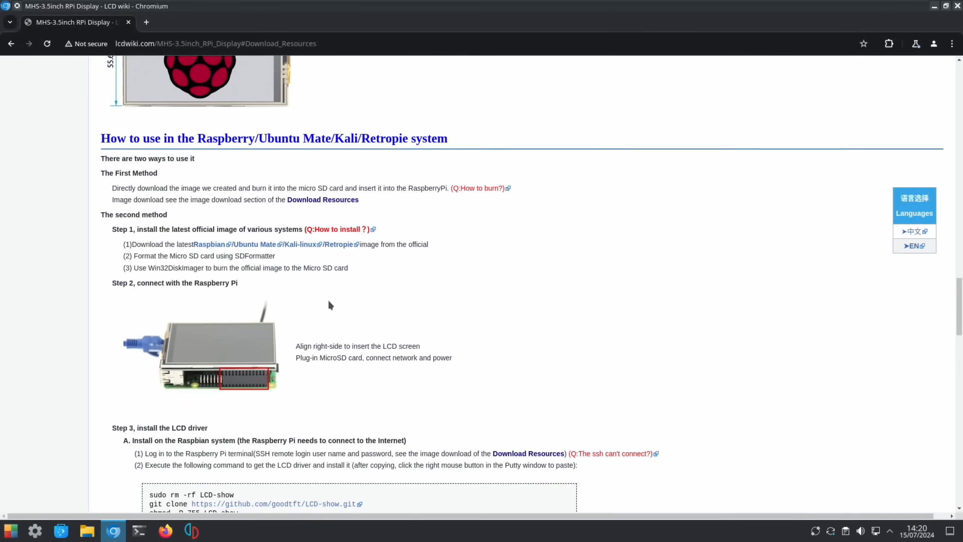
pyautogui.moveTo(180, 226)
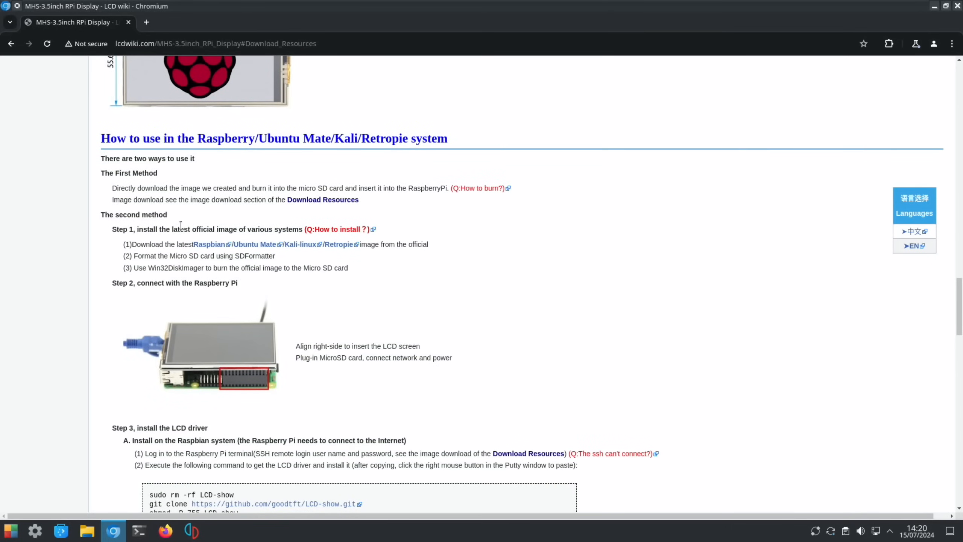
# Scroll to the page end showing Download Resources with documents, system images and software links.
pyautogui.scroll(-3)
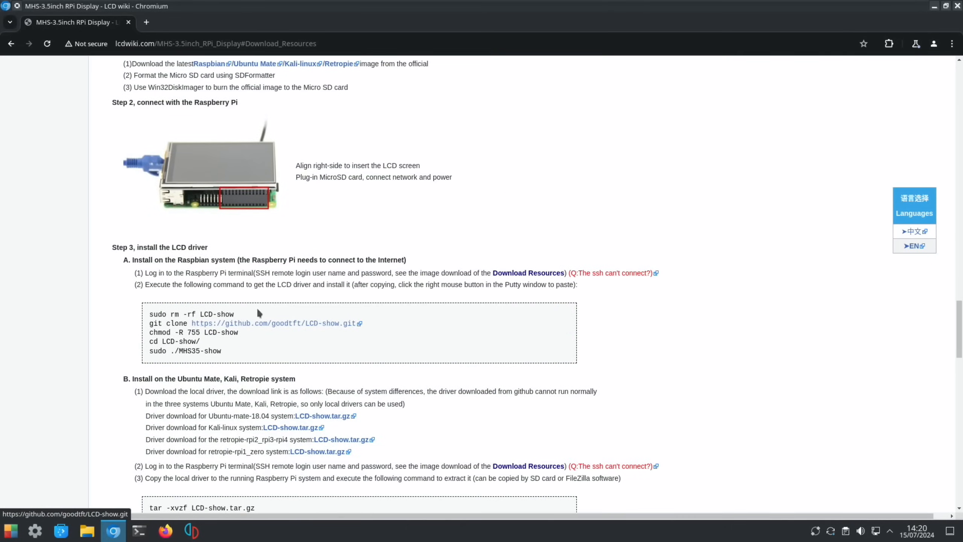
pyautogui.moveTo(275, 343)
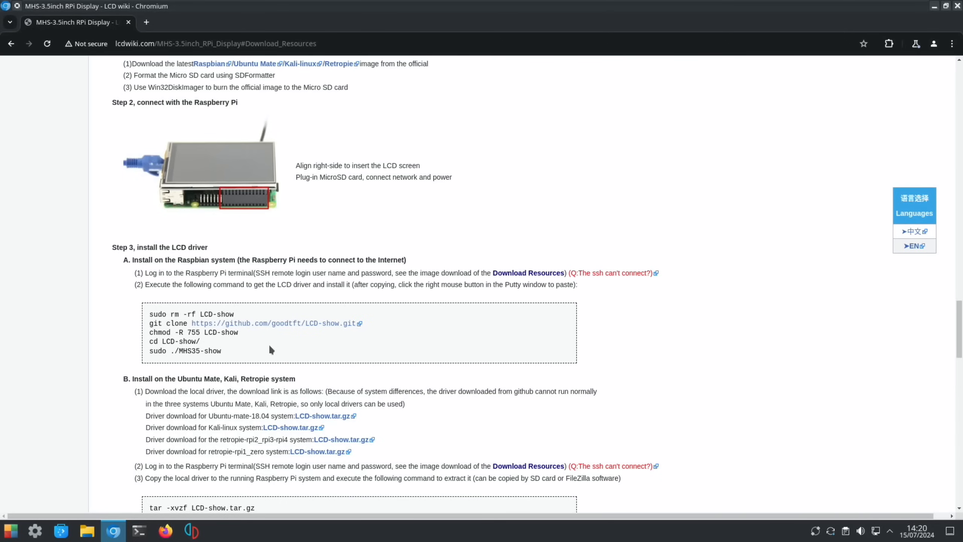
pyautogui.scroll(-3)
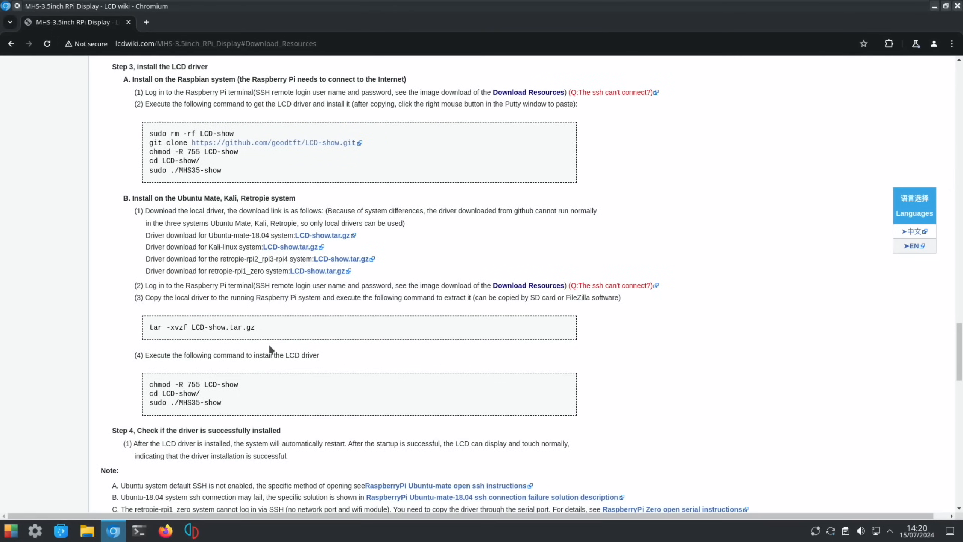
pyautogui.scroll(-3)
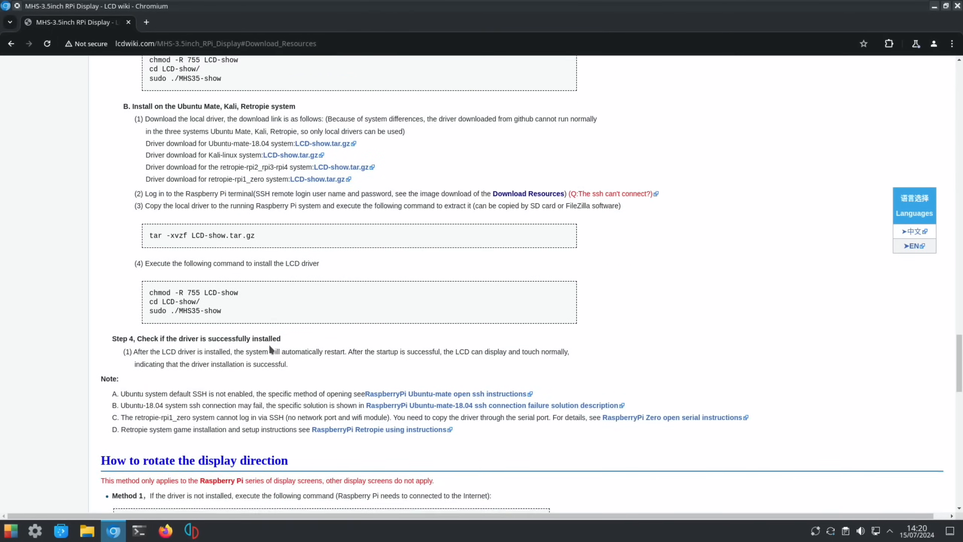
pyautogui.scroll(-3)
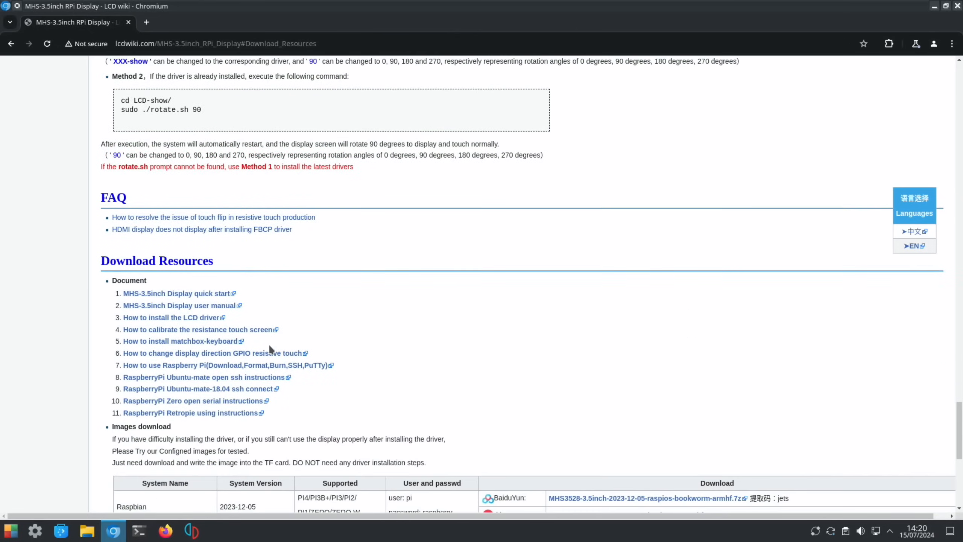
pyautogui.scroll(-3)
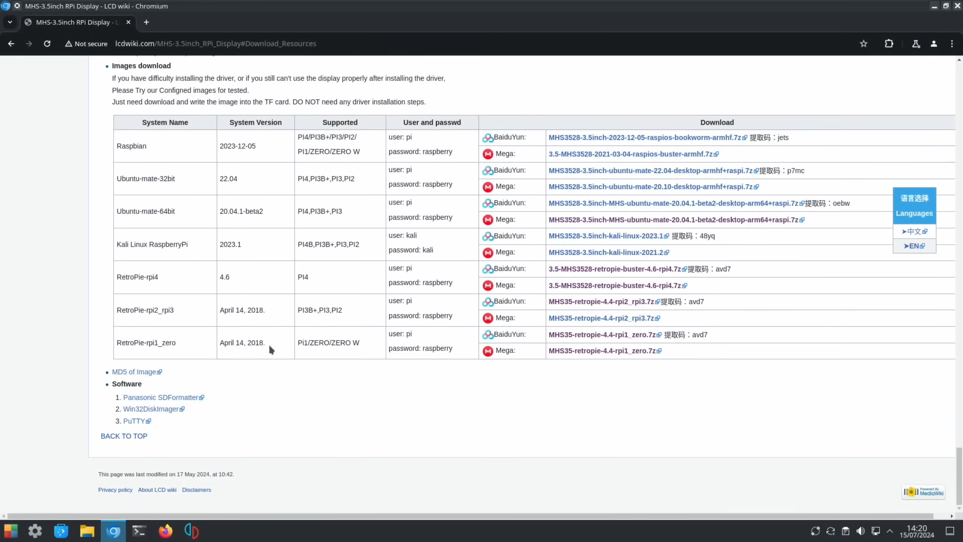
# Zoom in on the images table and scroll up to 'B. Install on the Ubuntu Mate, Kali, Retropie system'.
pyautogui.press('ctrl+plus')
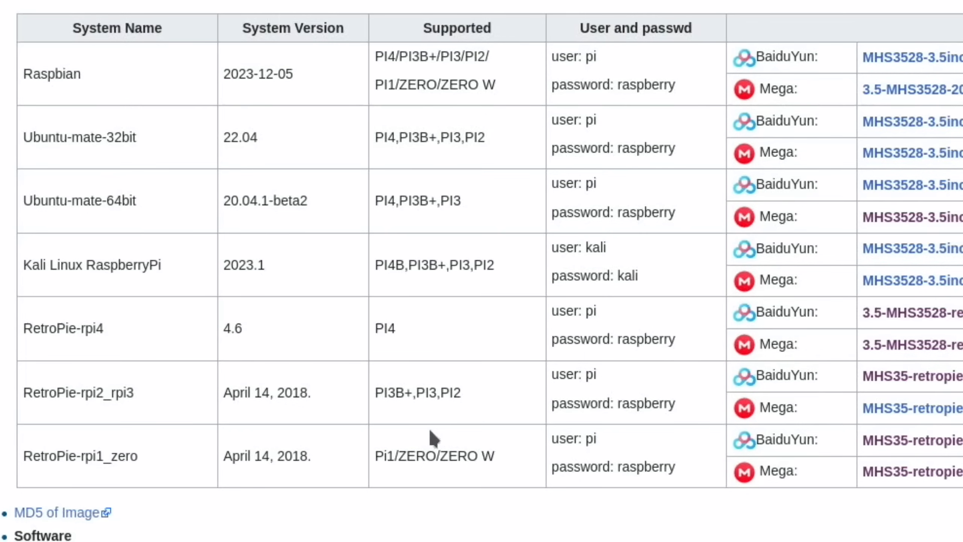
pyautogui.moveTo(360, 485)
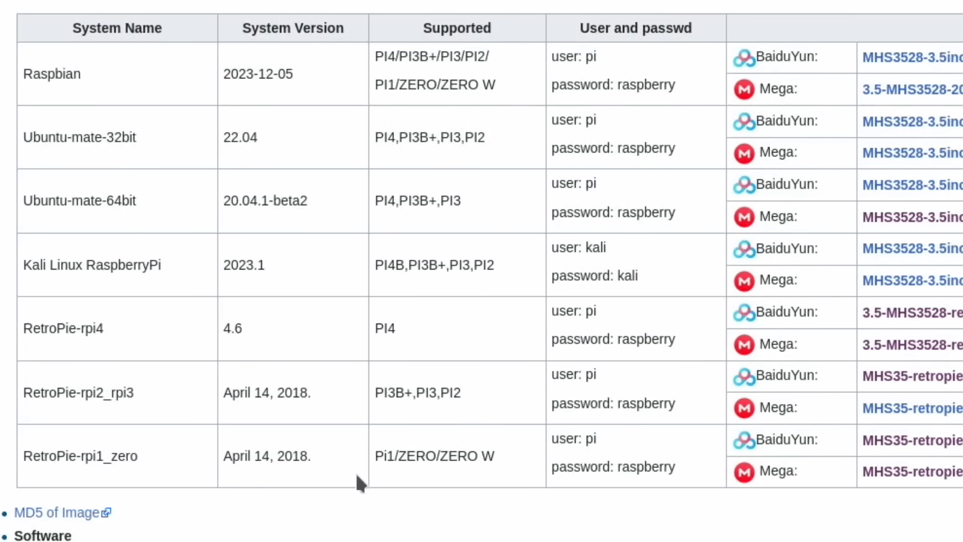
pyautogui.moveTo(174, 213)
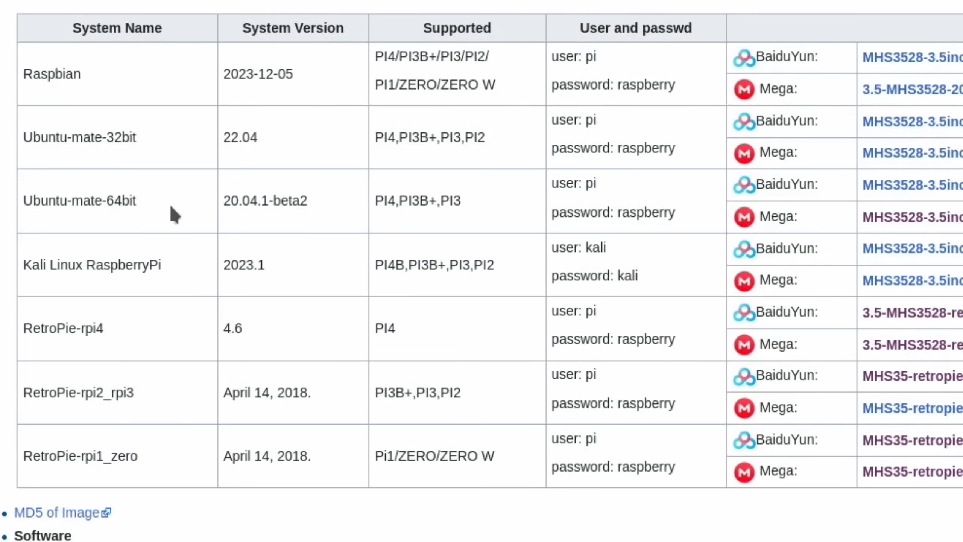
pyautogui.moveTo(54, 208)
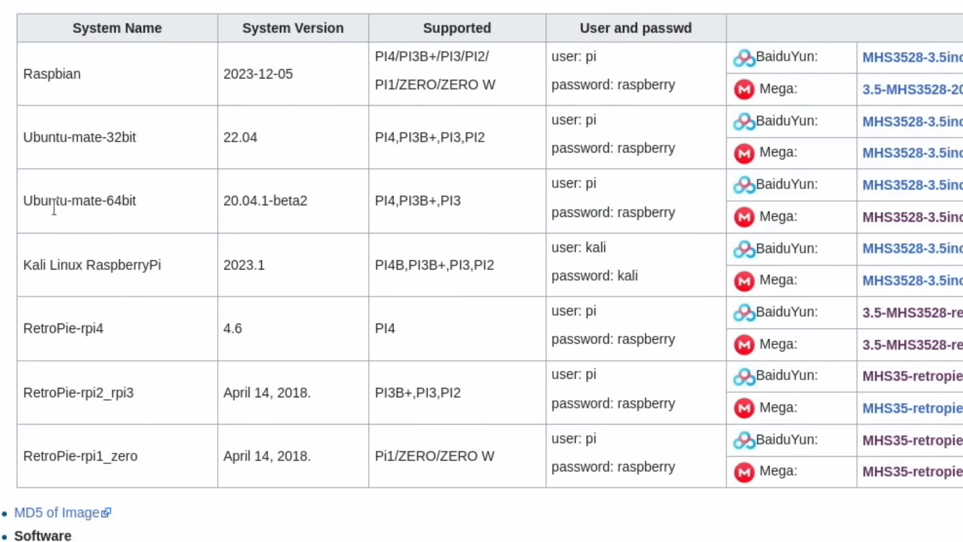
pyautogui.moveTo(112, 273)
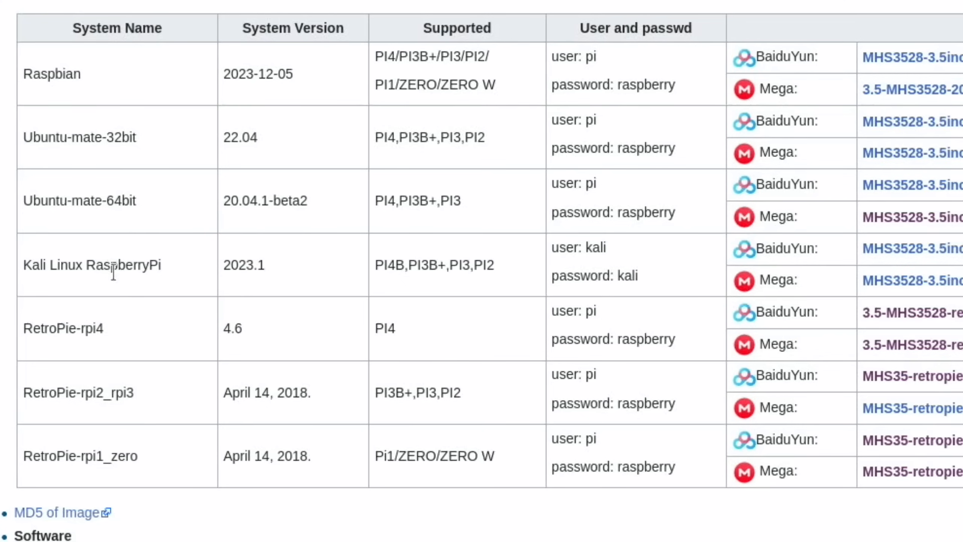
pyautogui.moveTo(125, 337)
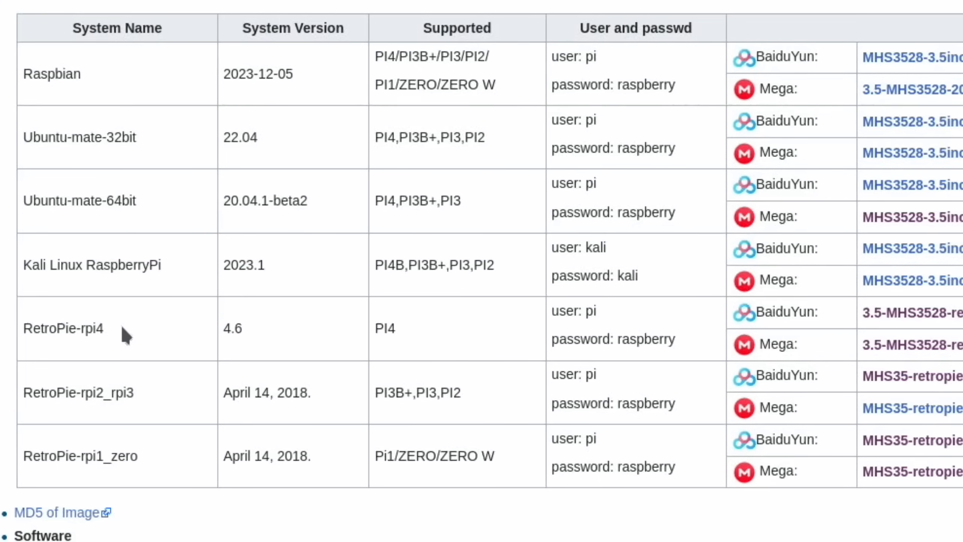
pyautogui.moveTo(162, 368)
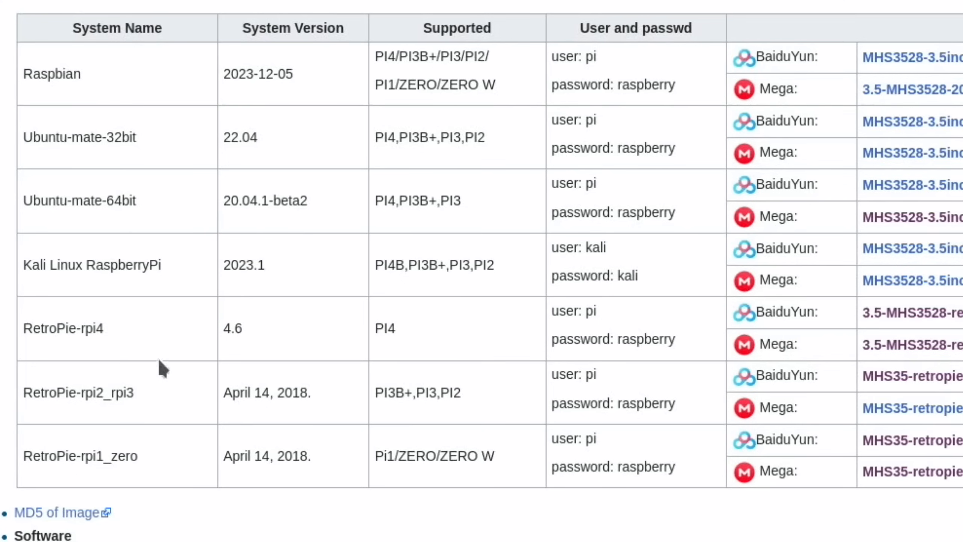
pyautogui.moveTo(180, 469)
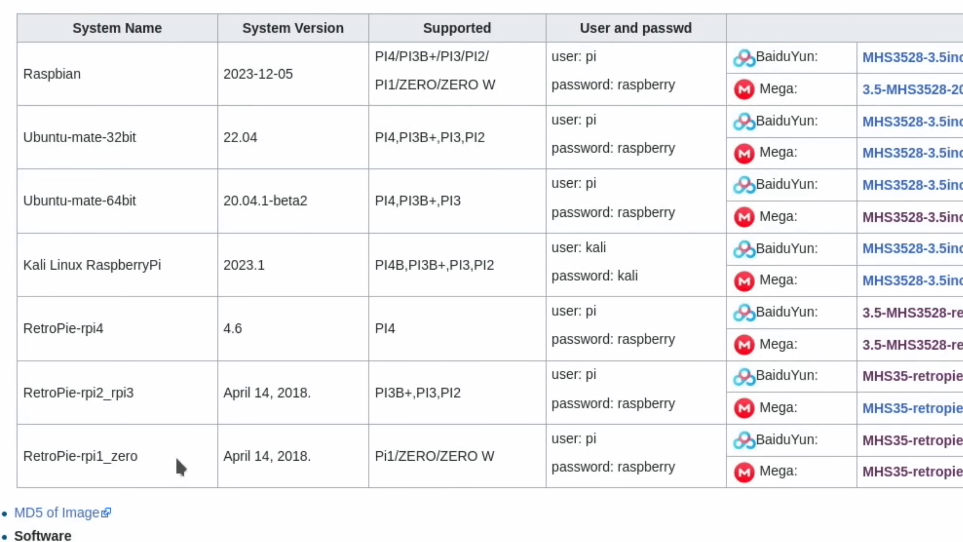
pyautogui.moveTo(360, 410)
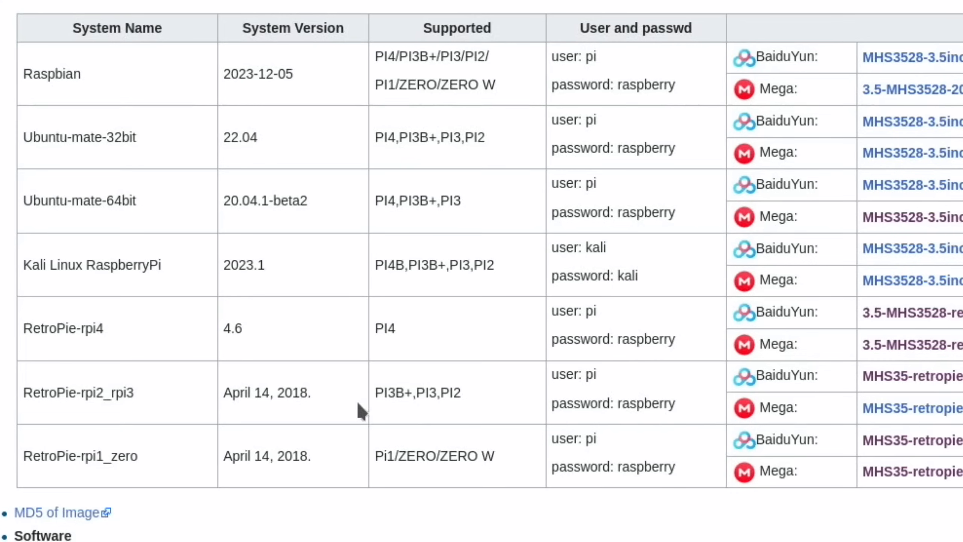
pyautogui.moveTo(329, 338)
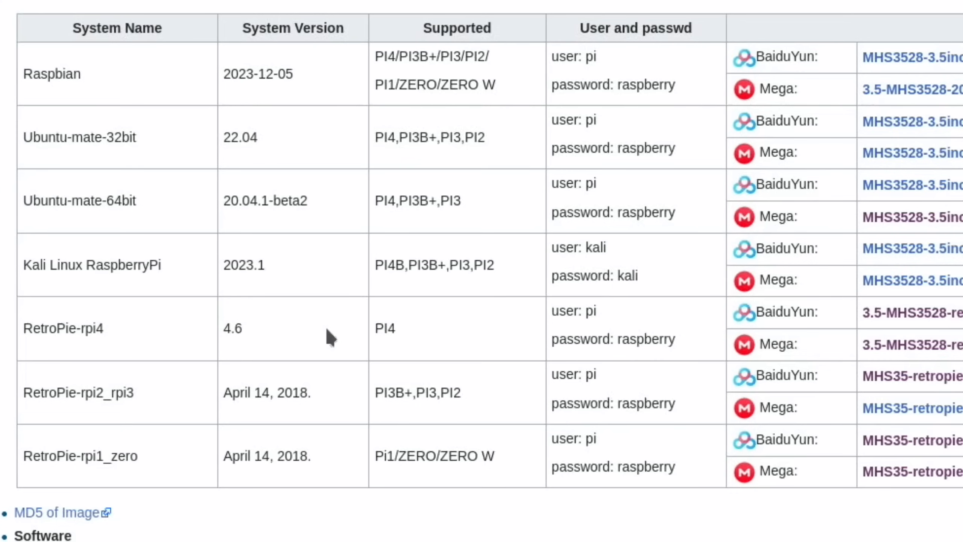
pyautogui.moveTo(878, 361)
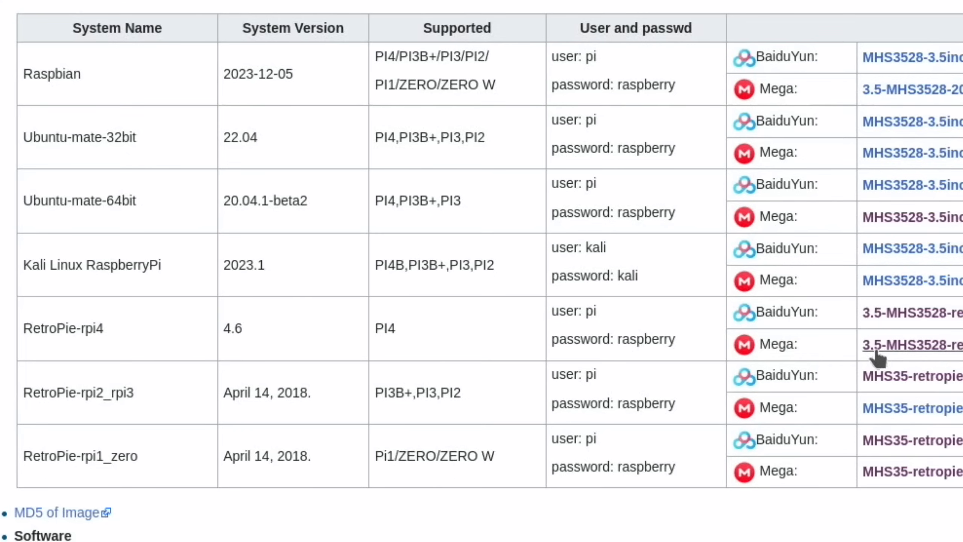
pyautogui.moveTo(888, 356)
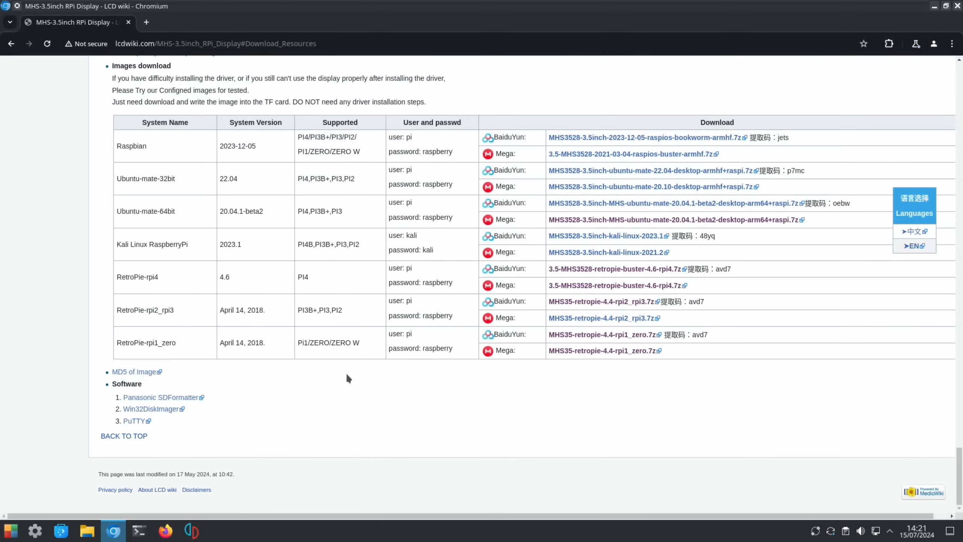
pyautogui.scroll(3)
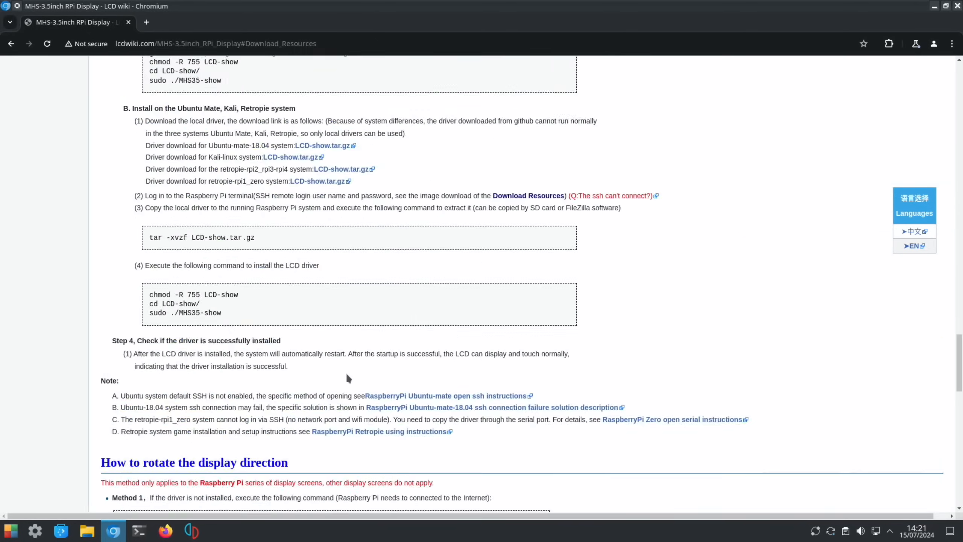